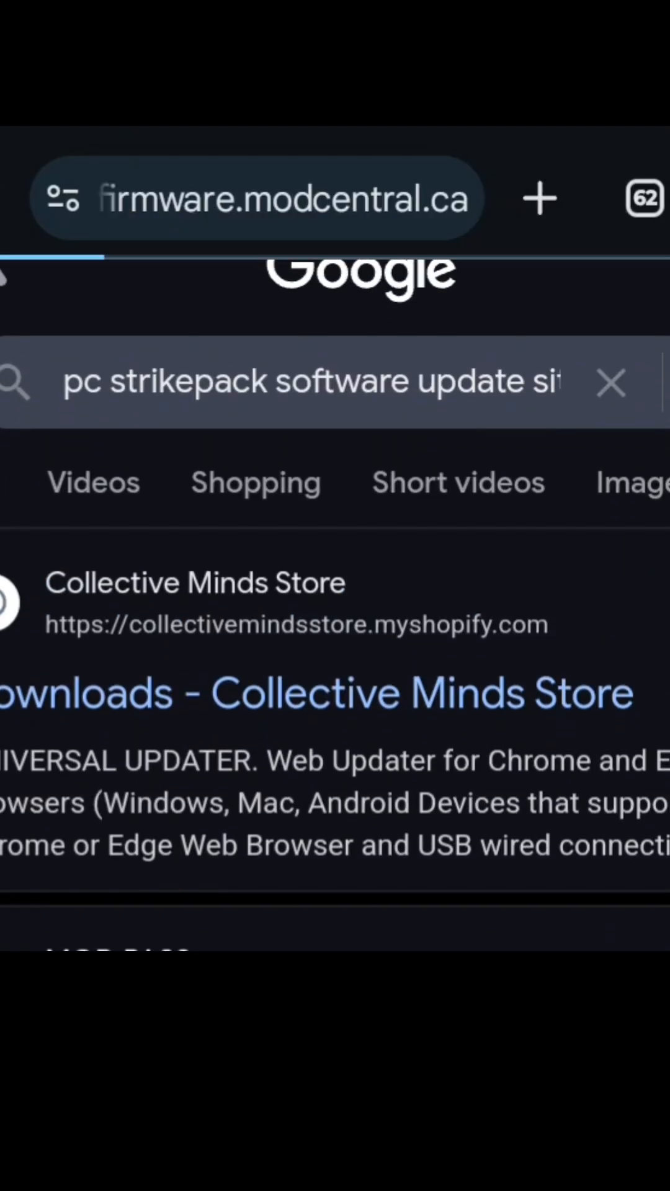
# Step: Open the 'Downloads - Collective Minds Store' result to reach the Web Update Tool
pyautogui.click(311, 692)
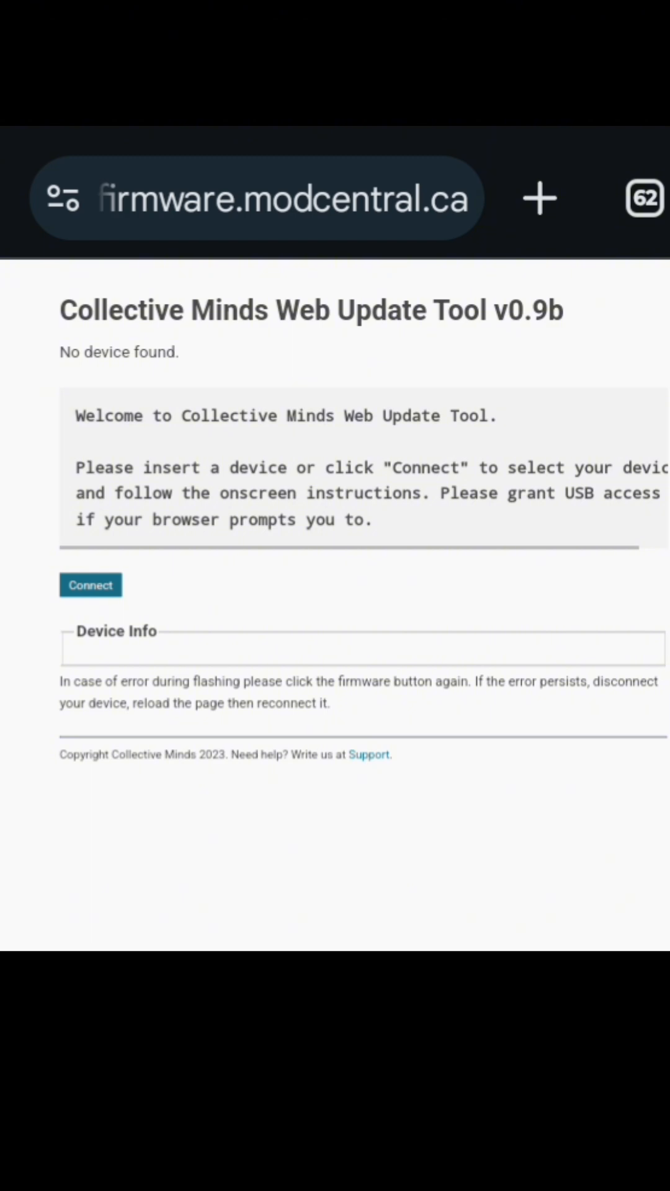
# Step: Connect the Strike Pack VISTA and run its check for new firmware
pyautogui.click(89, 585)
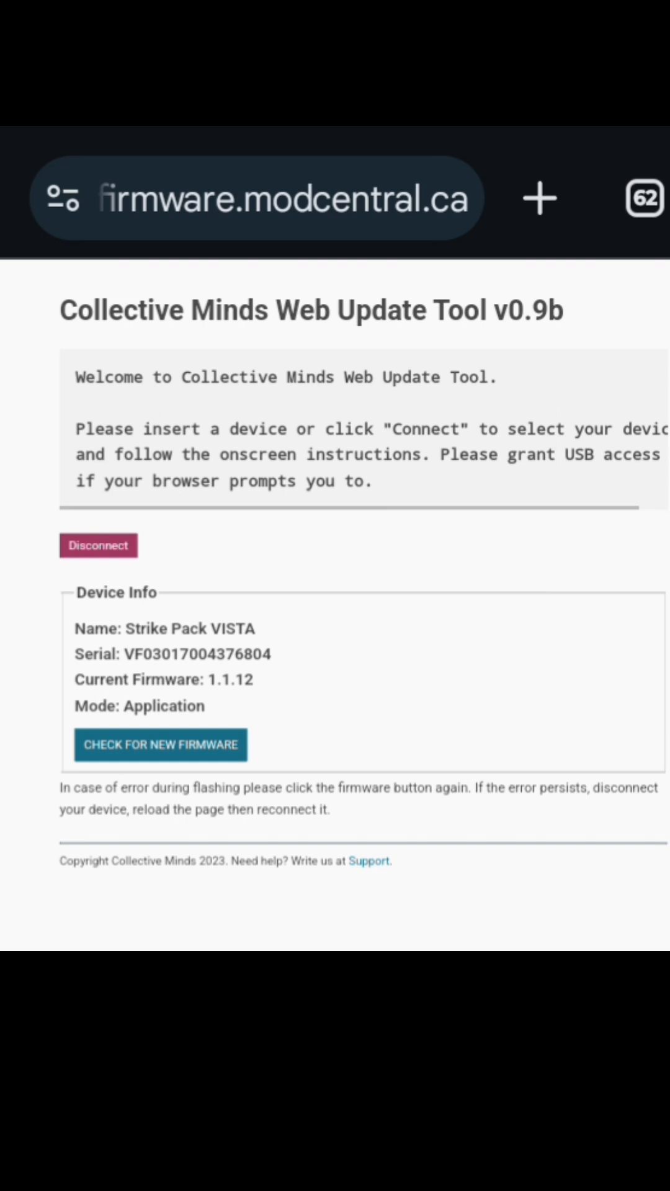
pyautogui.click(98, 546)
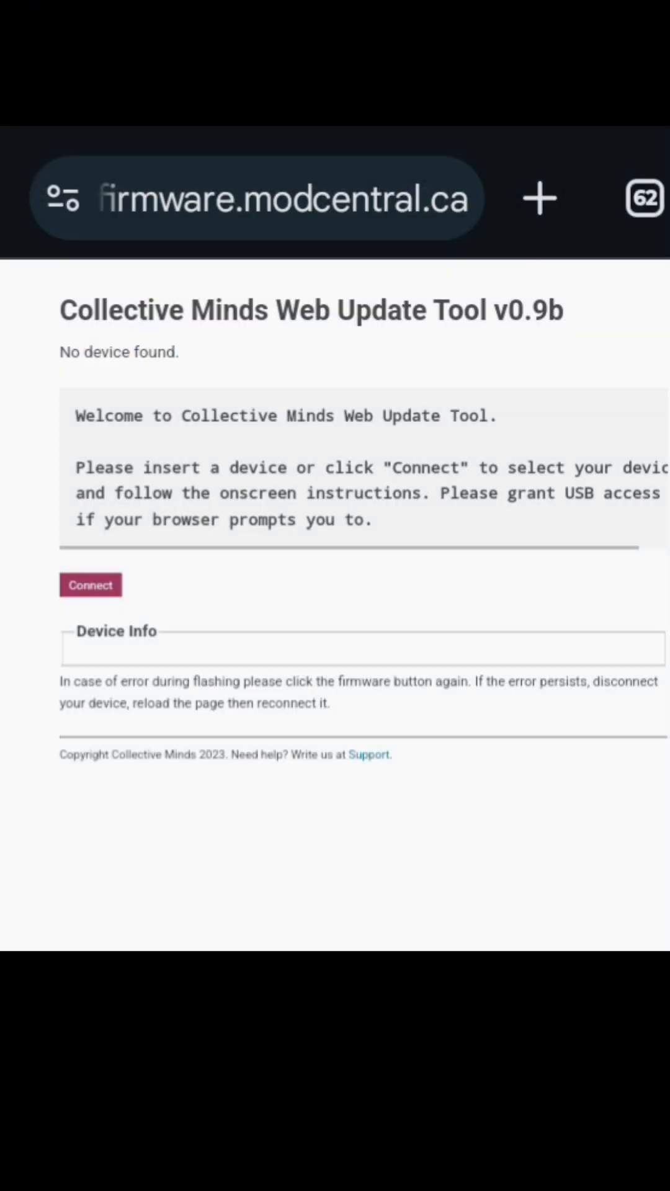
# Step: Reconnect the PS5 StrikePack VISTA in Firmware Update mode and start installing latest firmware 1.1.12
pyautogui.click(91, 584)
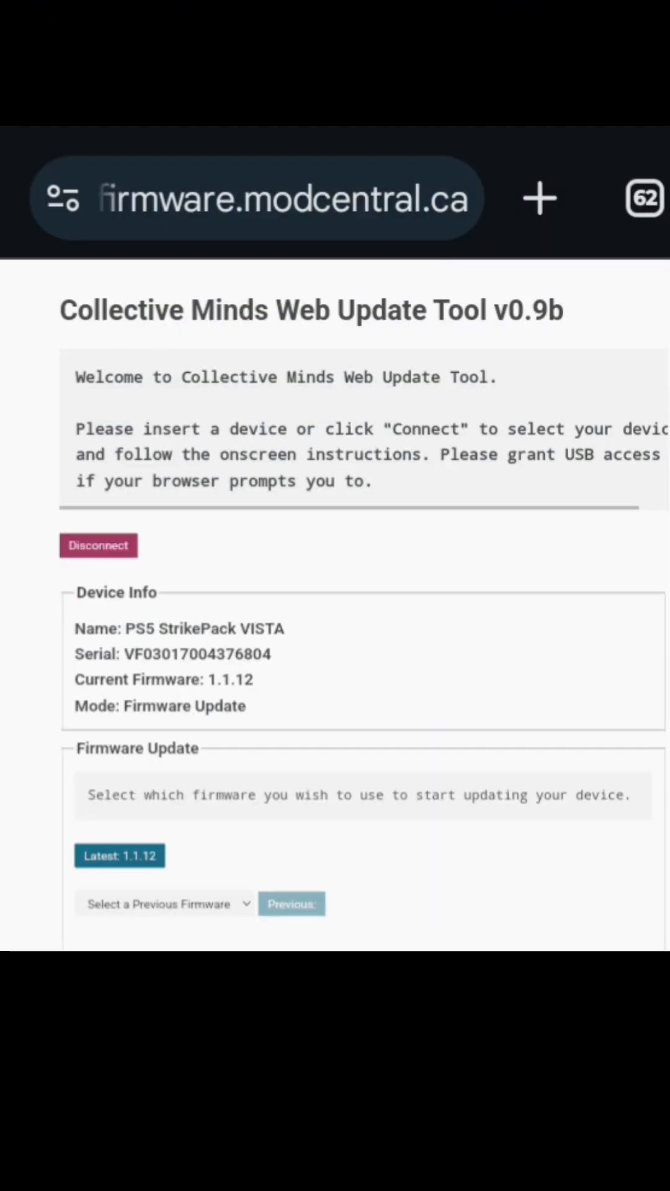
pyautogui.click(165, 905)
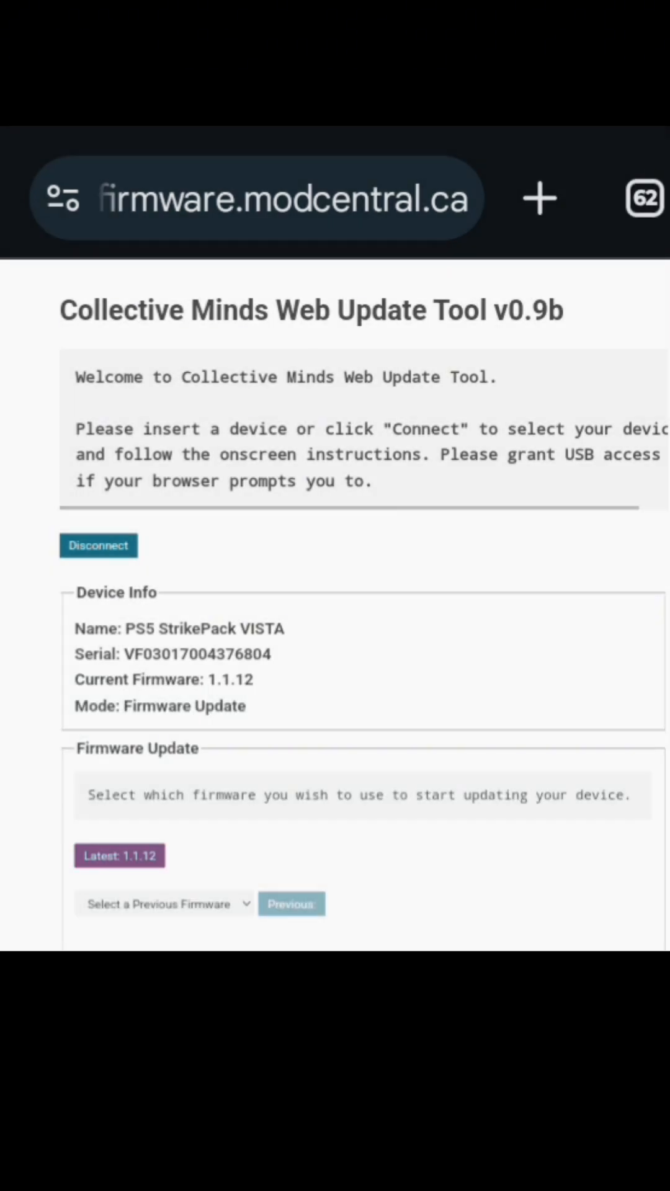
pyautogui.click(119, 856)
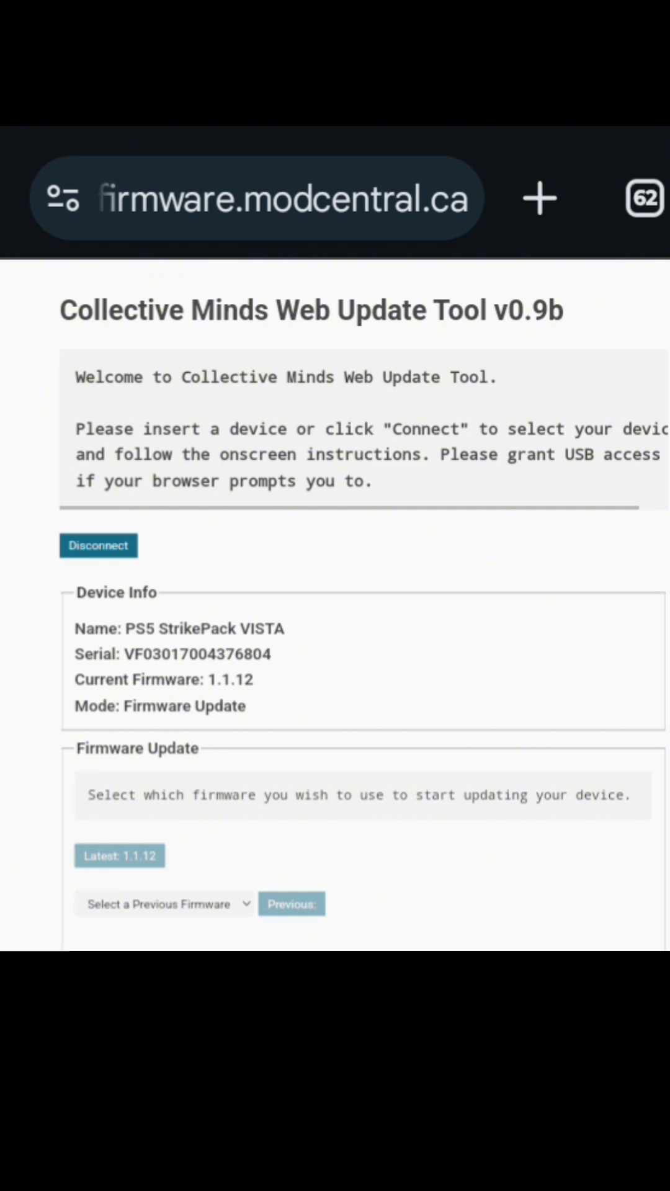
pyautogui.click(654, 197)
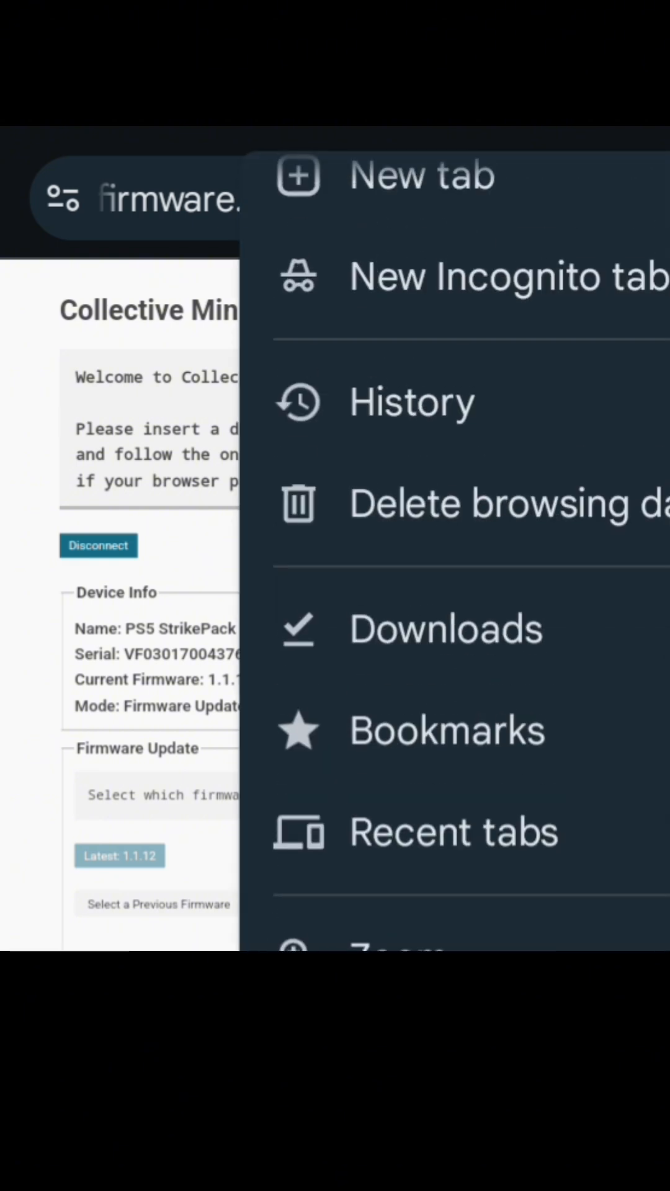